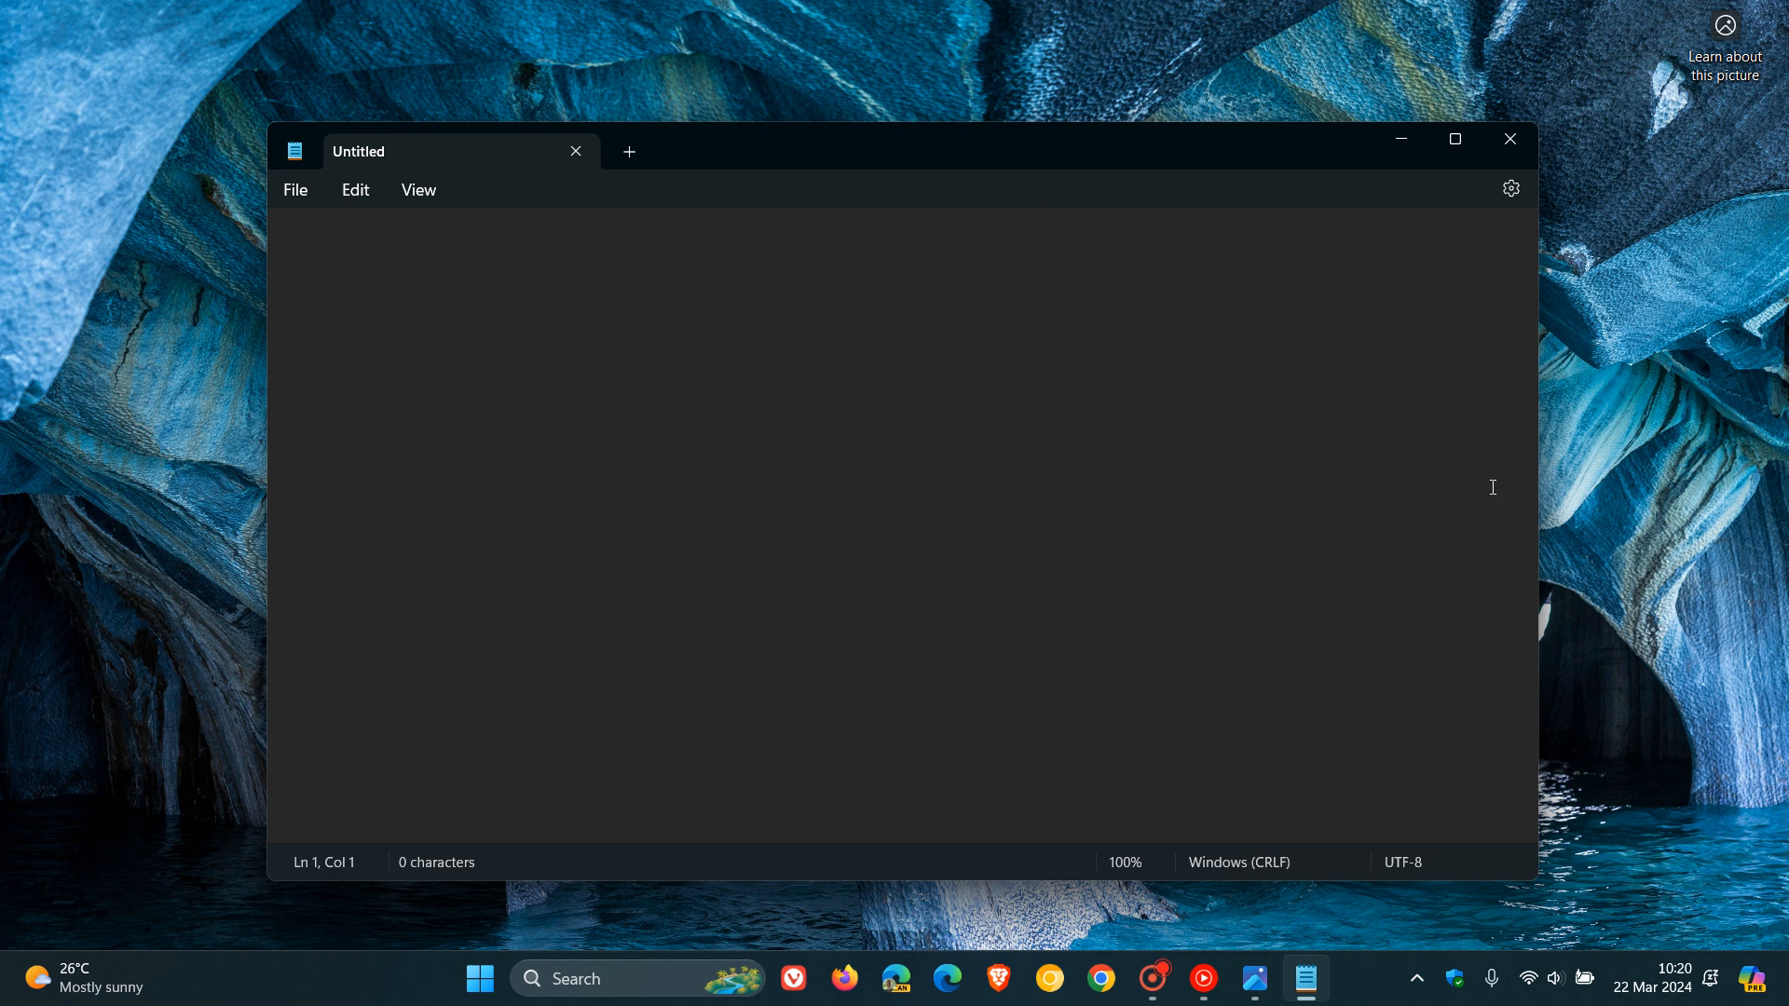
{"action": "mouse_move", "coordinate": [1252, 943]}
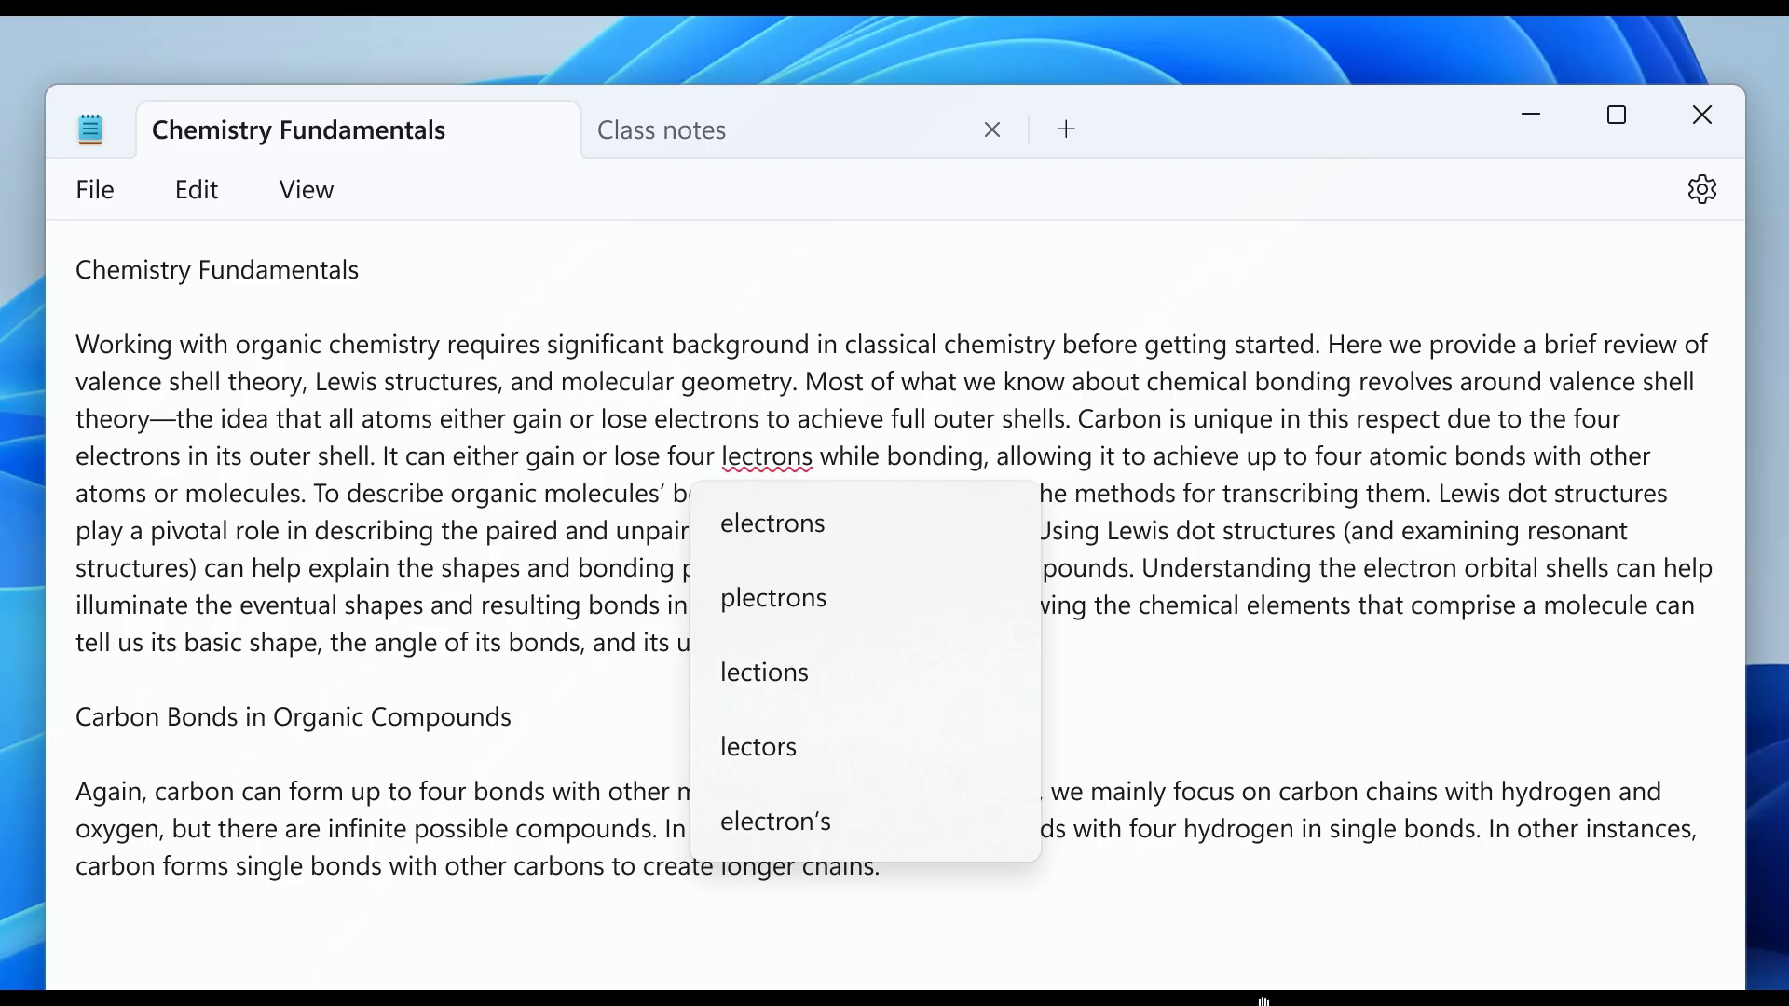
{"action": "mouse_move", "coordinate": [1434, 734]}
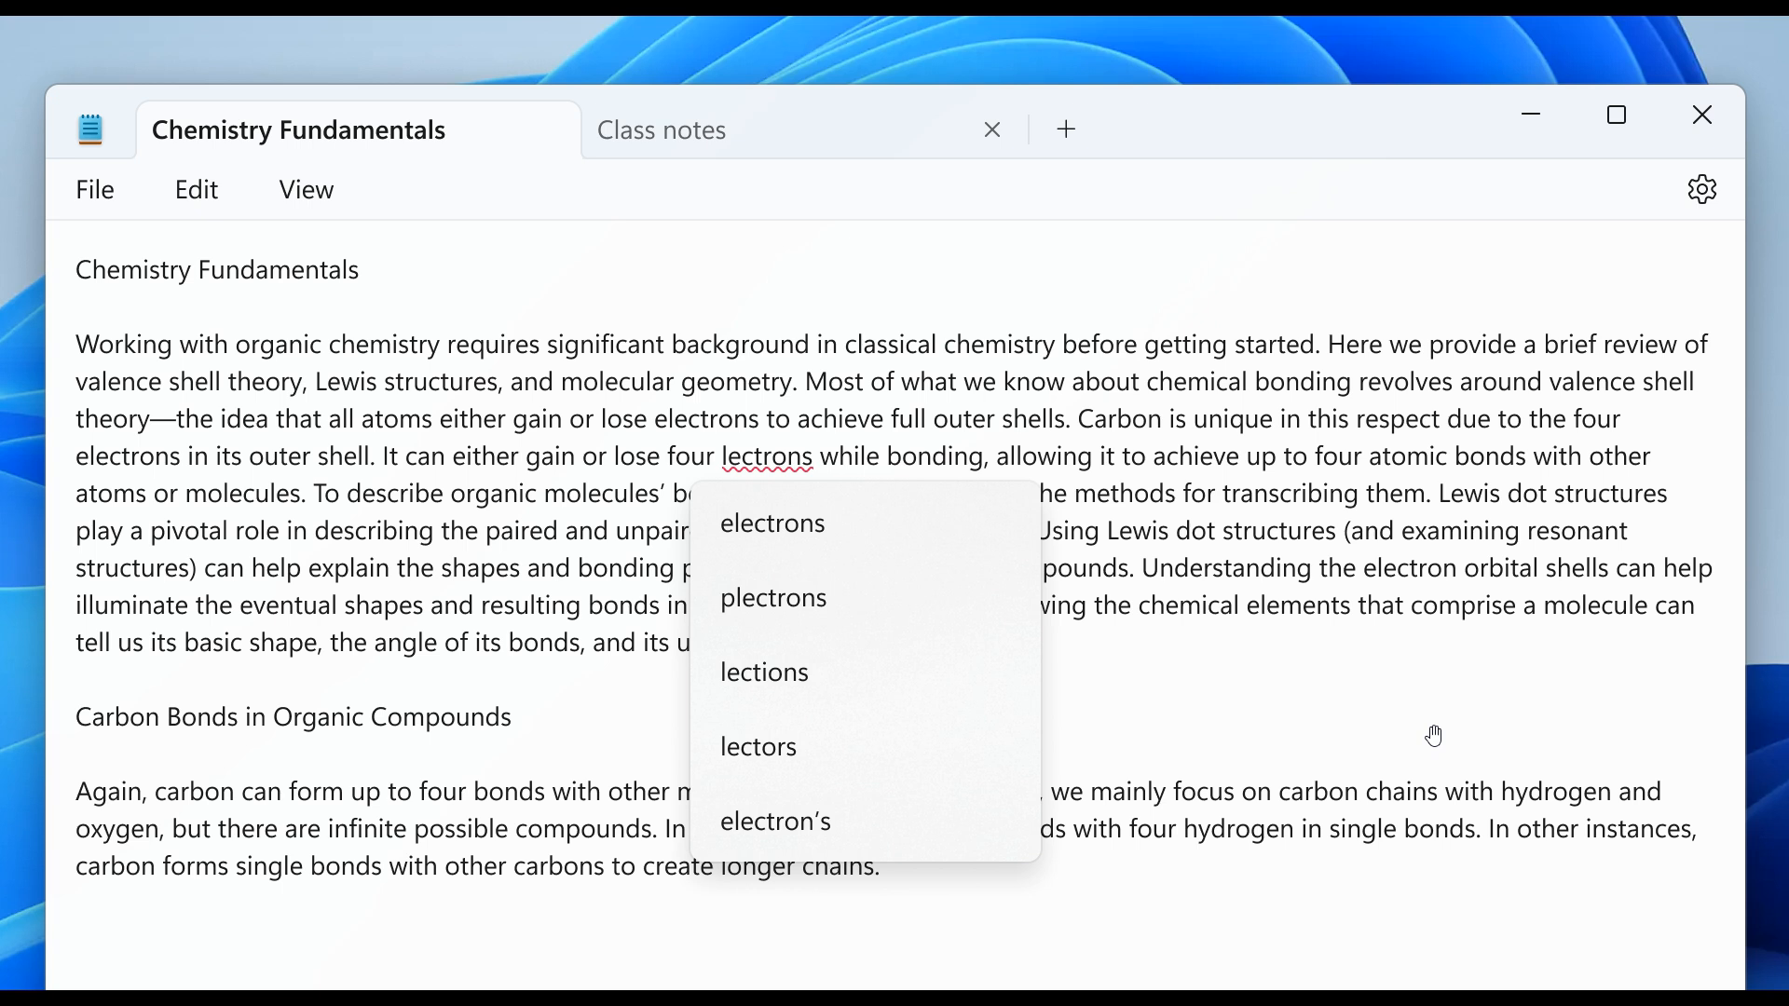
{"action": "mouse_move", "coordinate": [744, 419]}
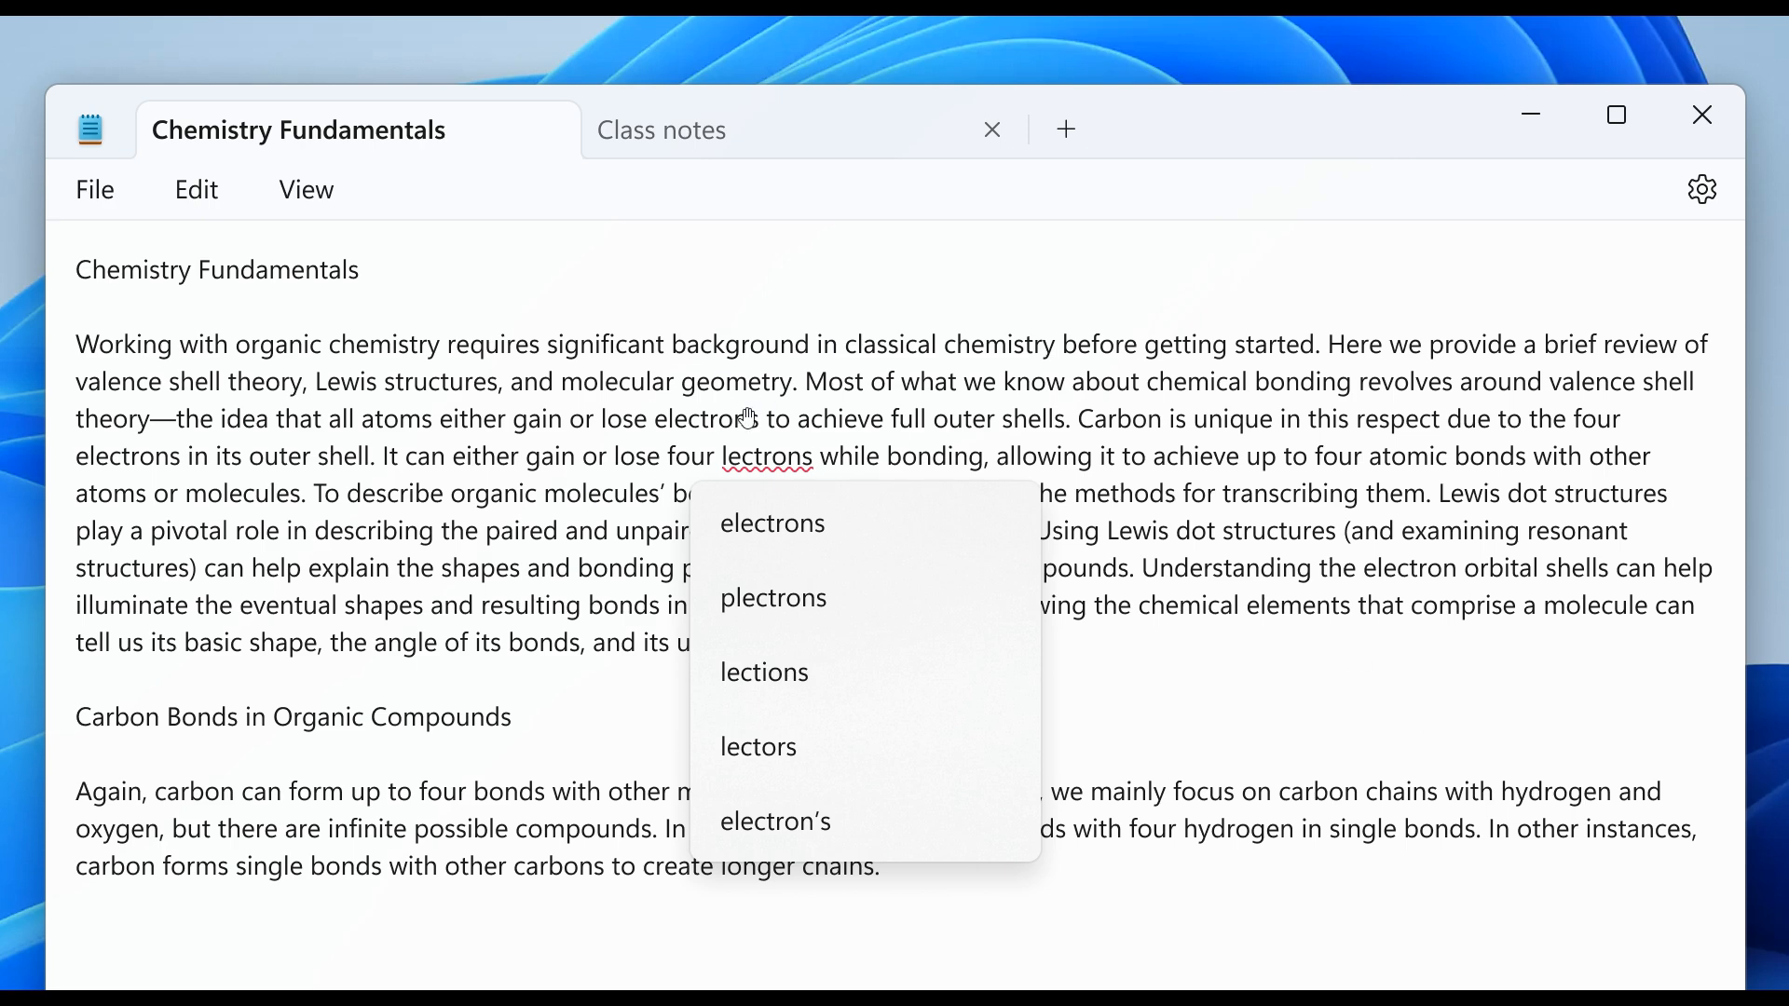
{"action": "mouse_move", "coordinate": [1470, 693]}
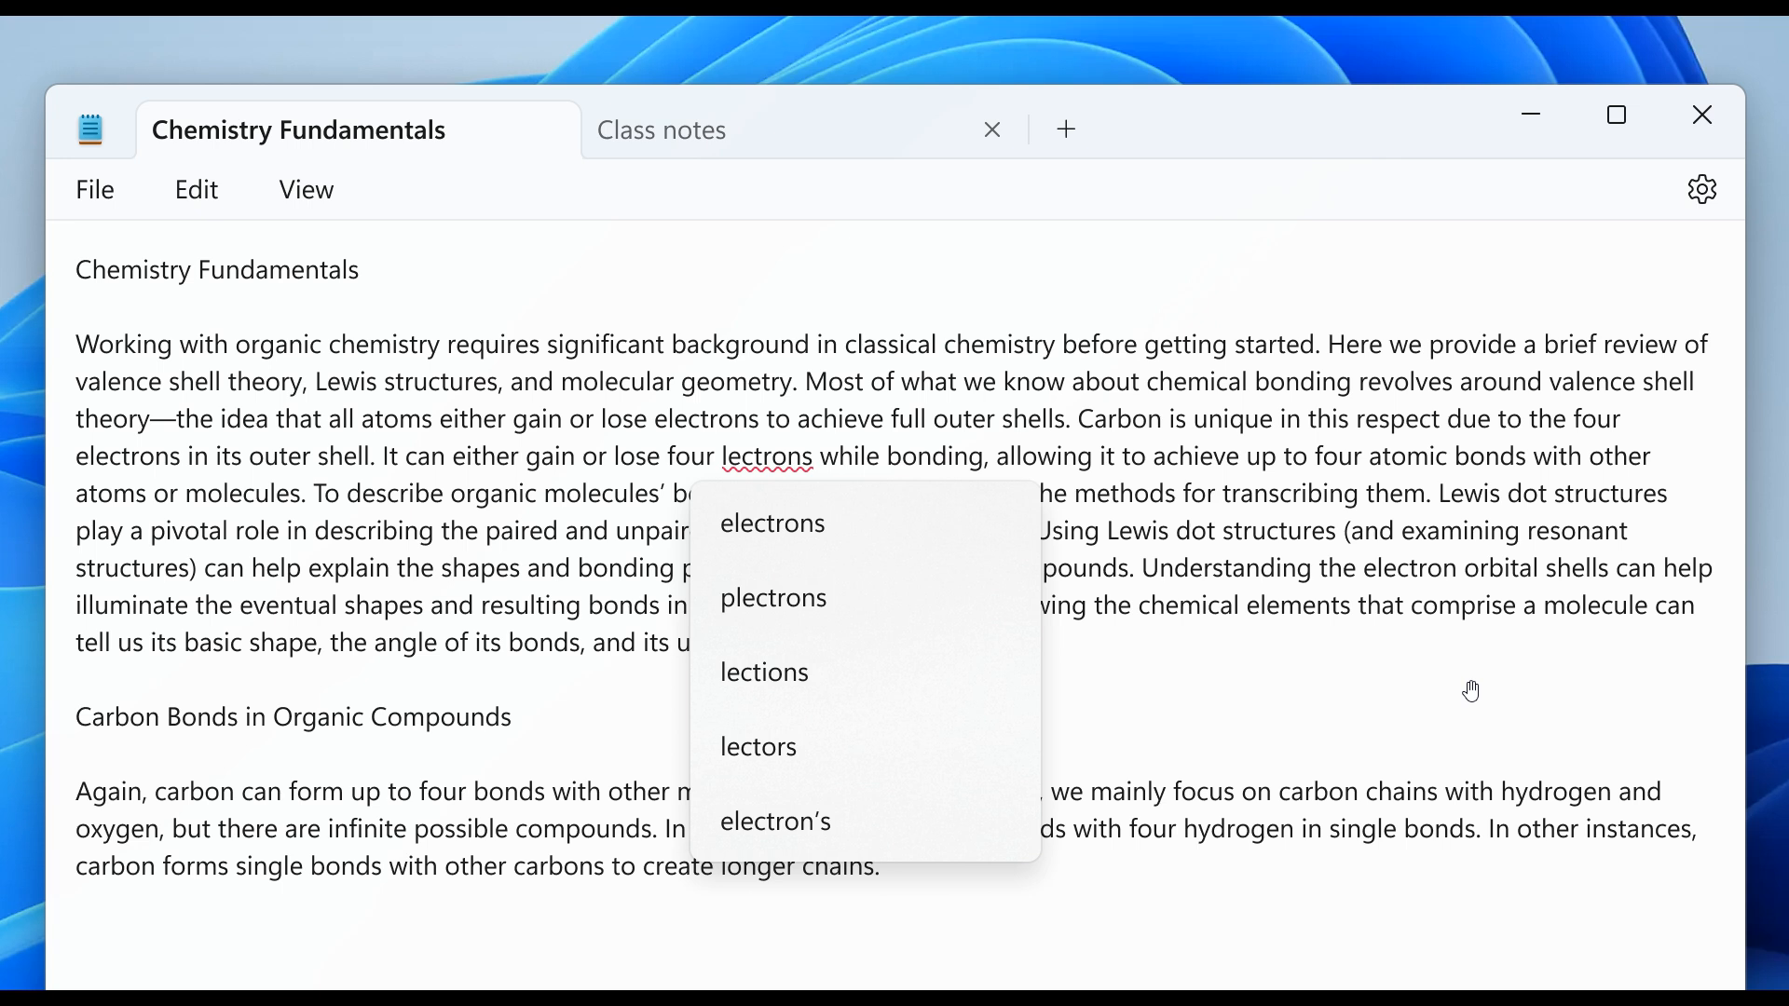
{"action": "mouse_move", "coordinate": [1694, 17]}
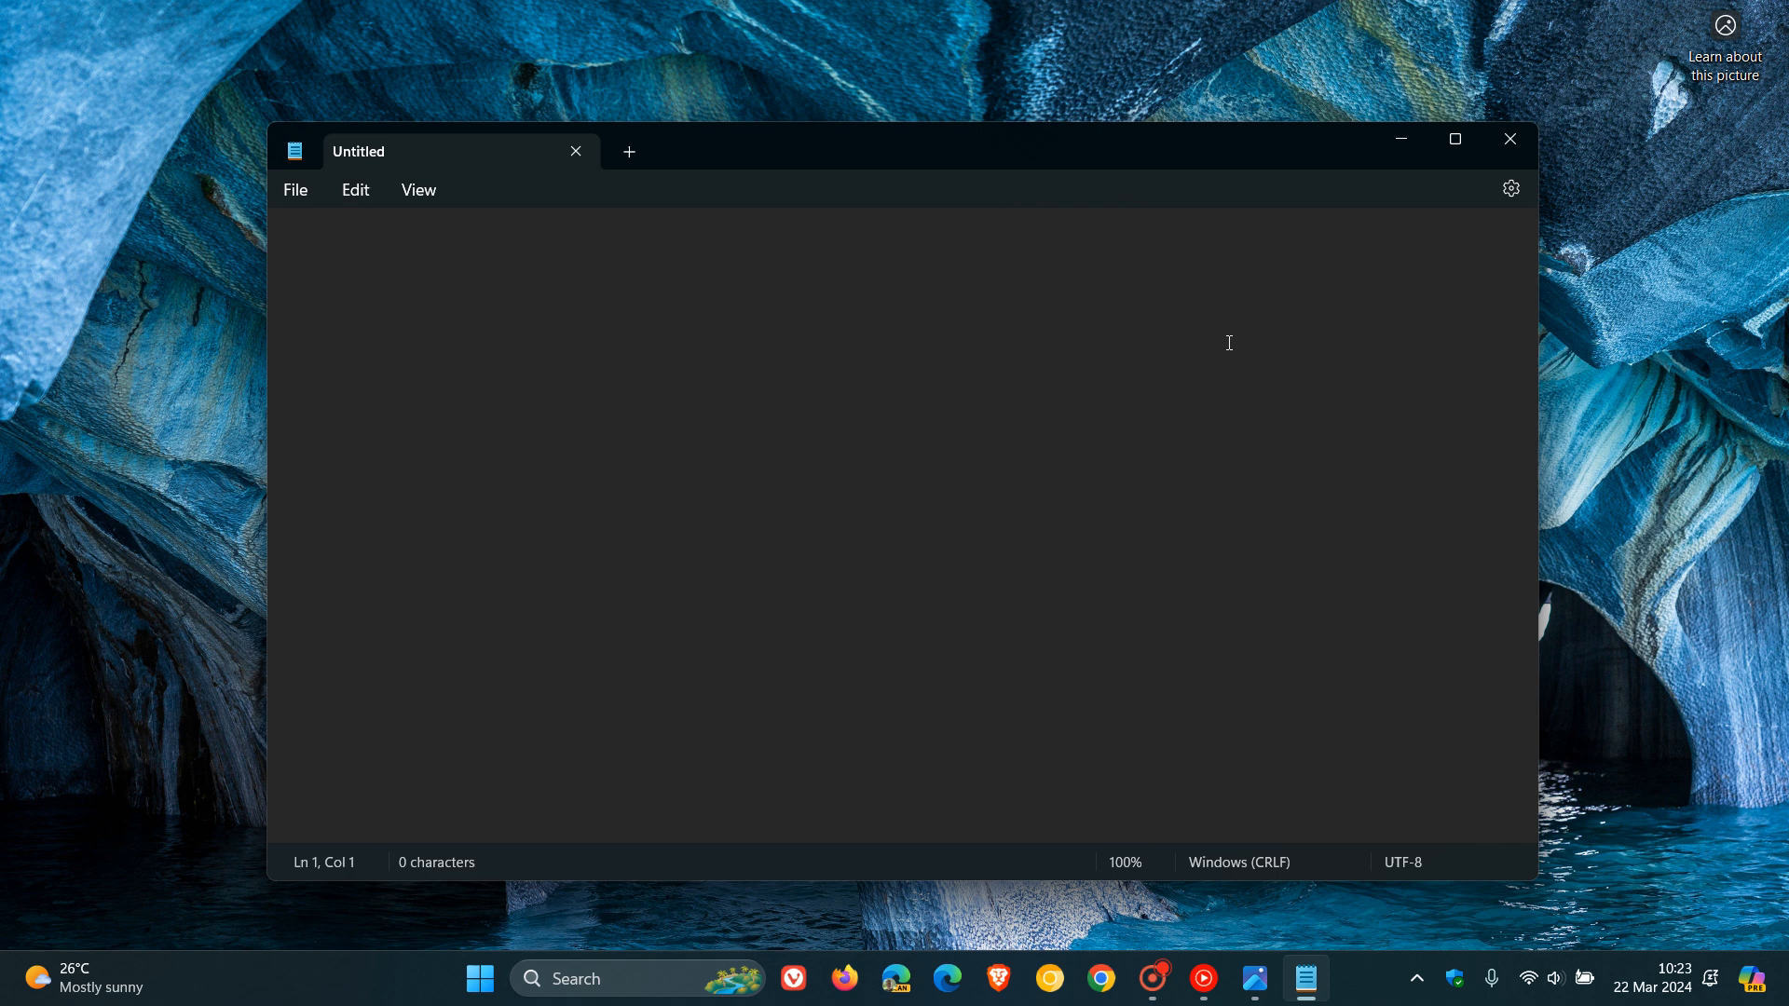
{"action": "mouse_move", "coordinate": [1237, 481]}
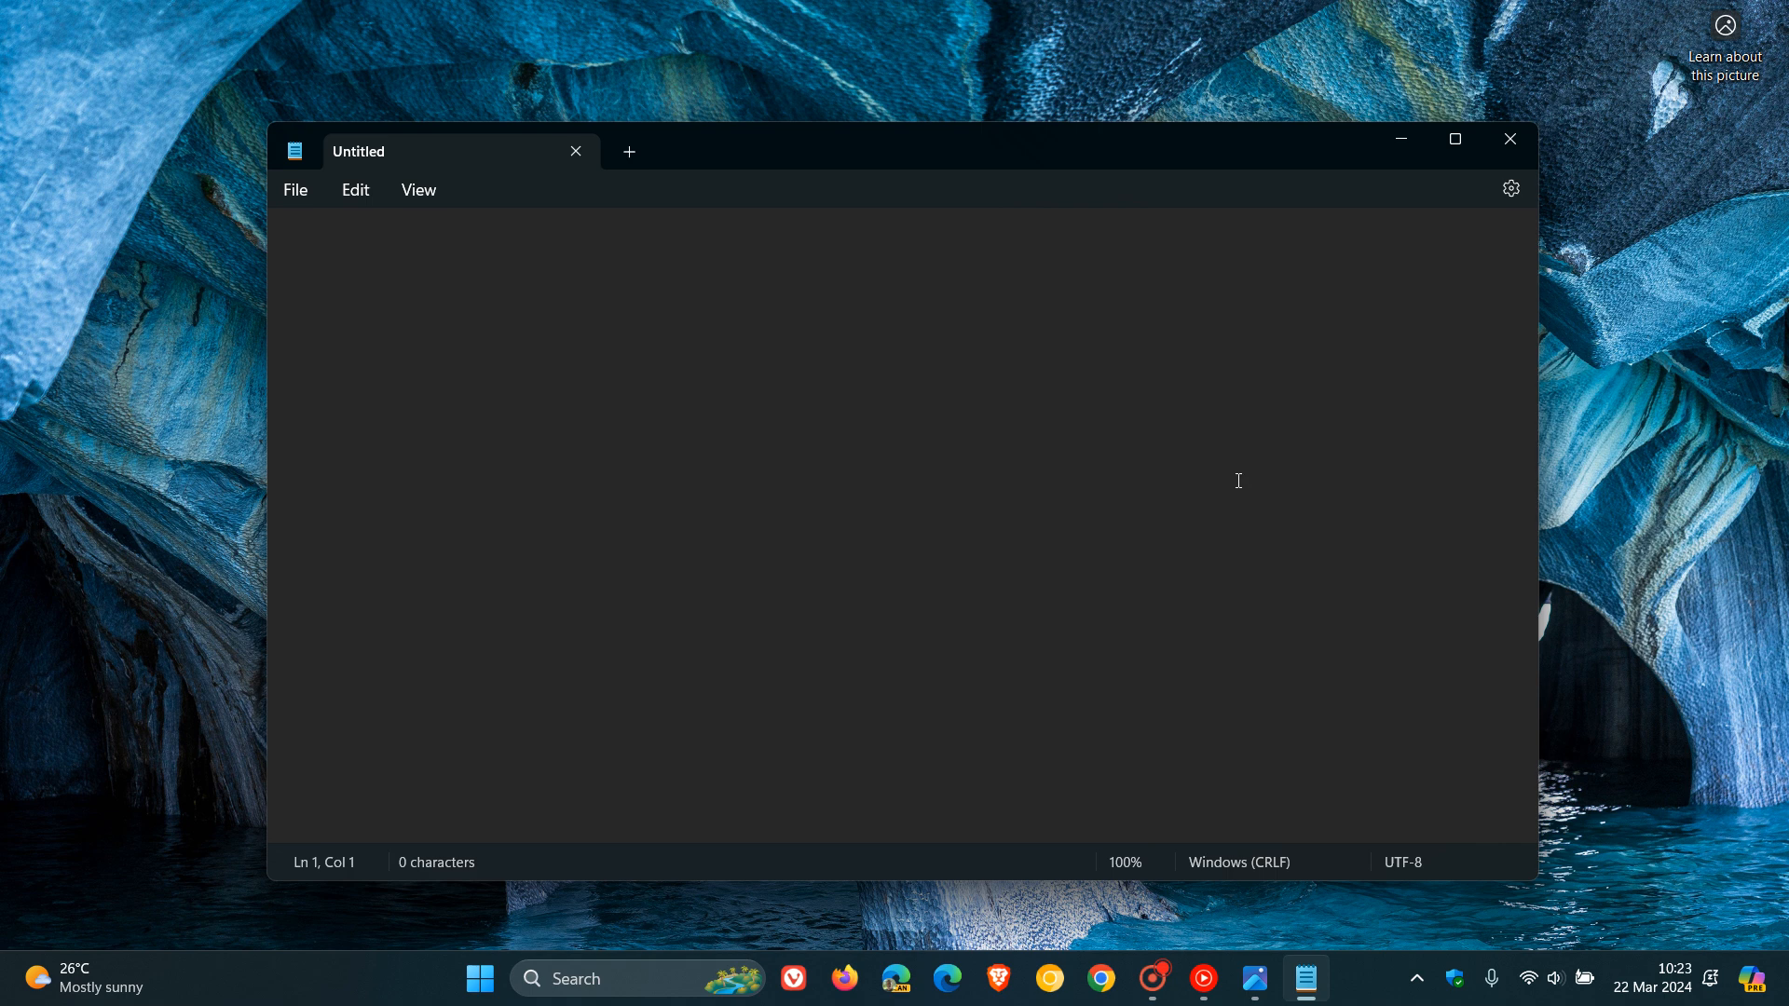
{"action": "mouse_move", "coordinate": [1230, 436]}
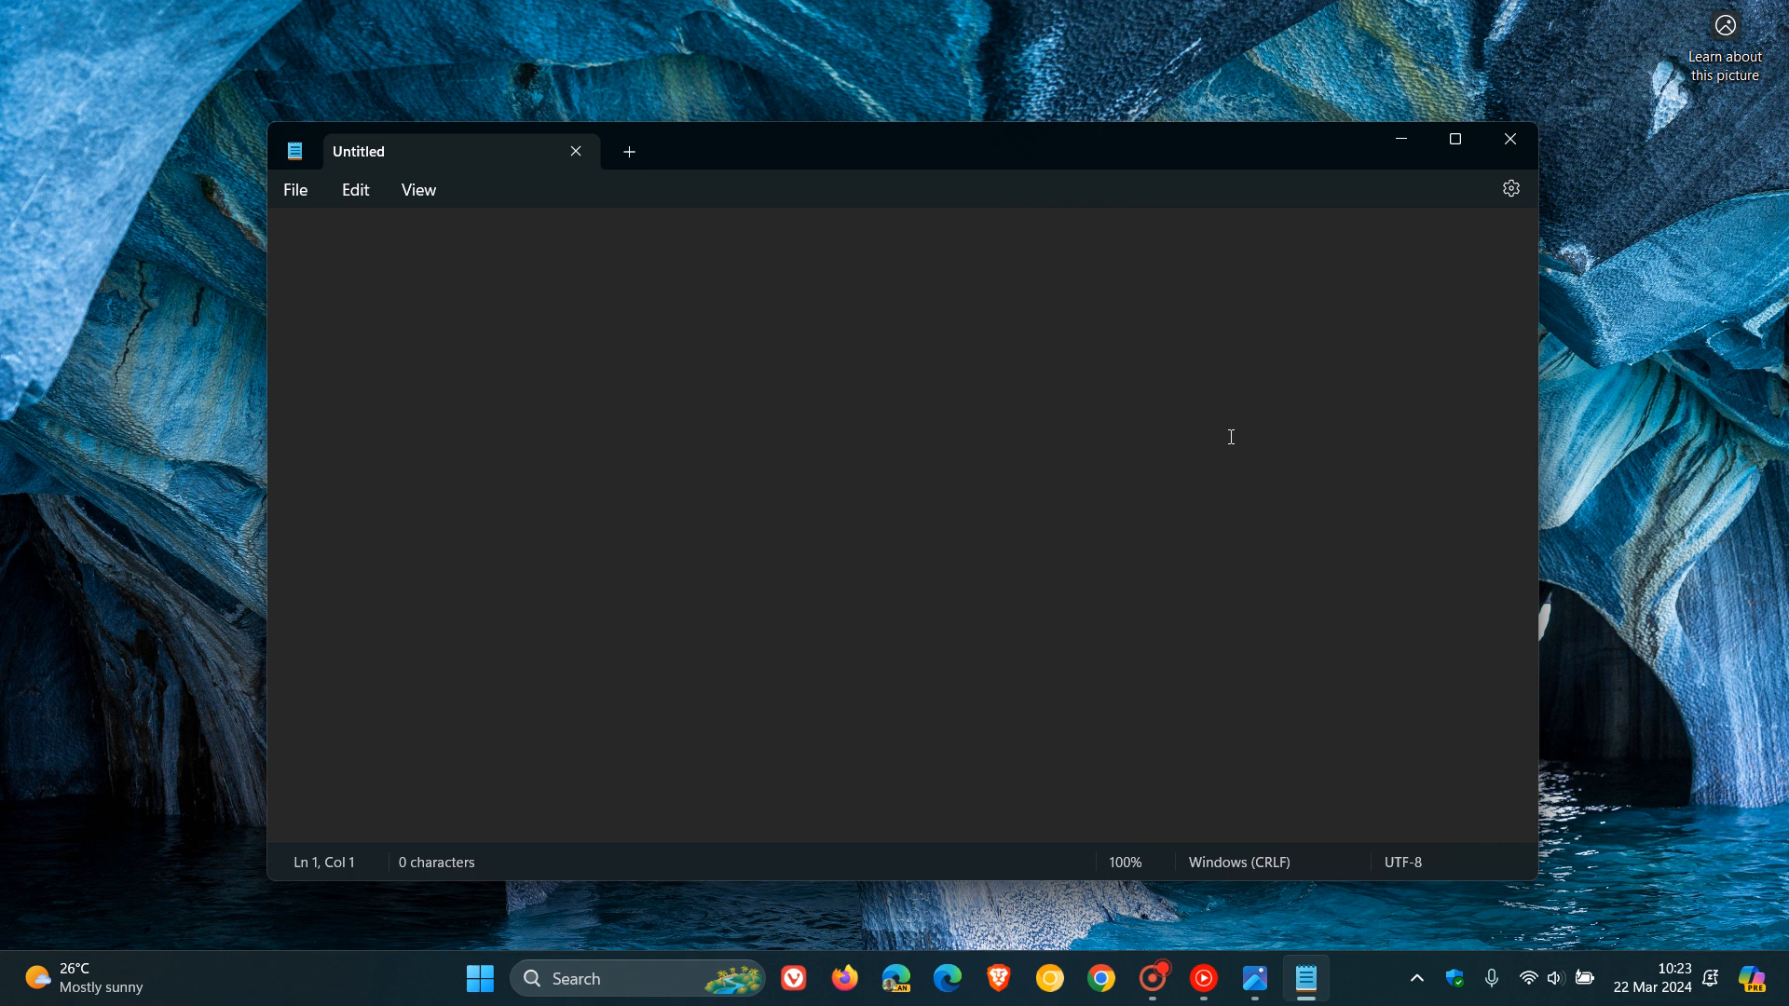
{"action": "mouse_move", "coordinate": [542, 787]}
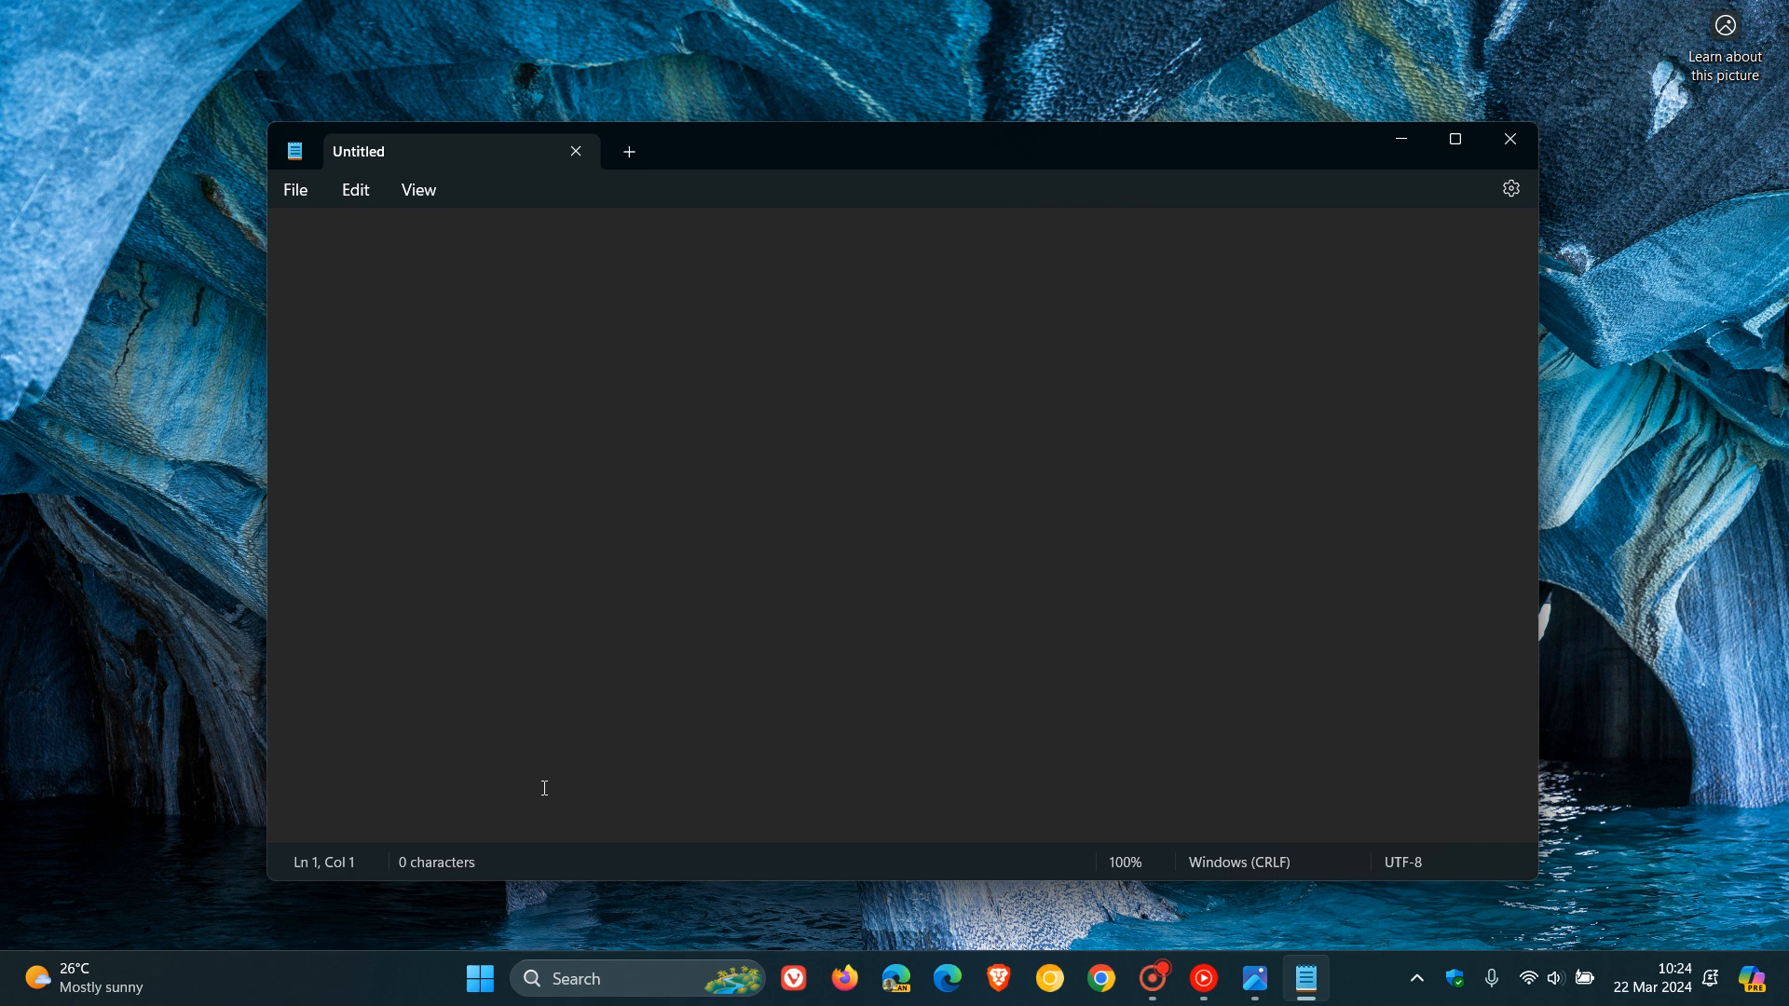
{"action": "left_click", "coordinate": [693, 477]}
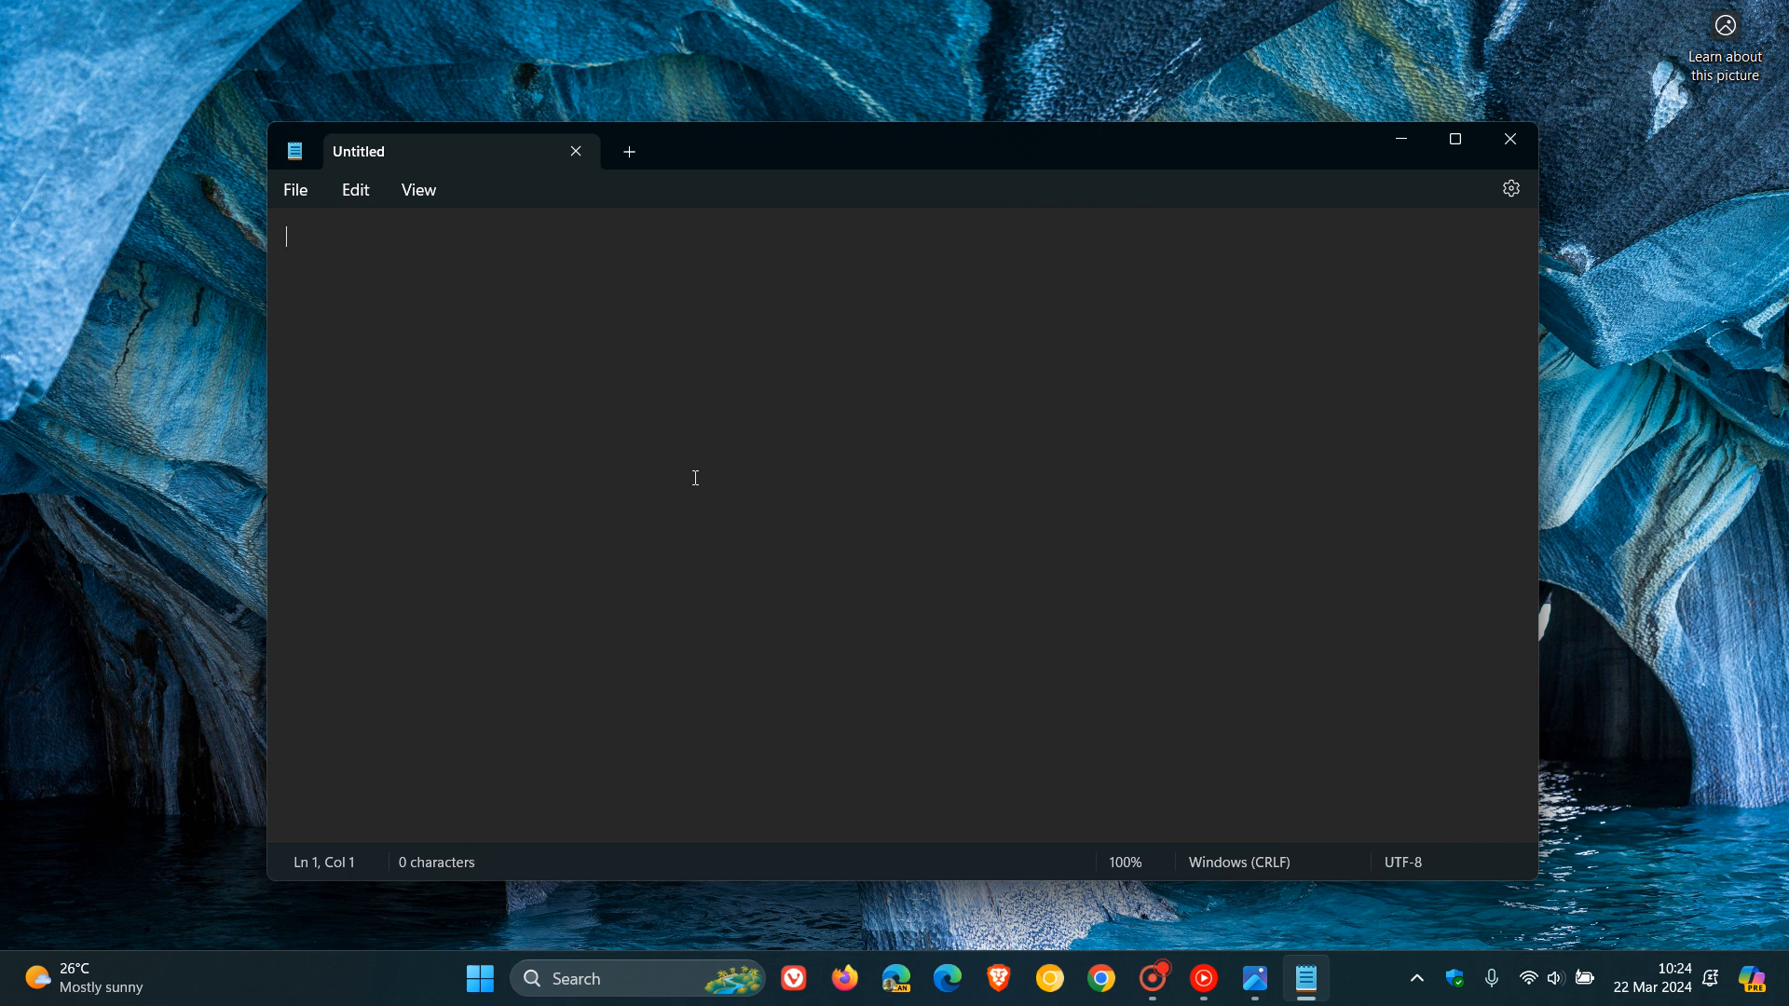
{"action": "type", "text": "aaaaaaaaaaaaaaaaaaaaaaaaaaaaaaaaaaaaaaaa"}
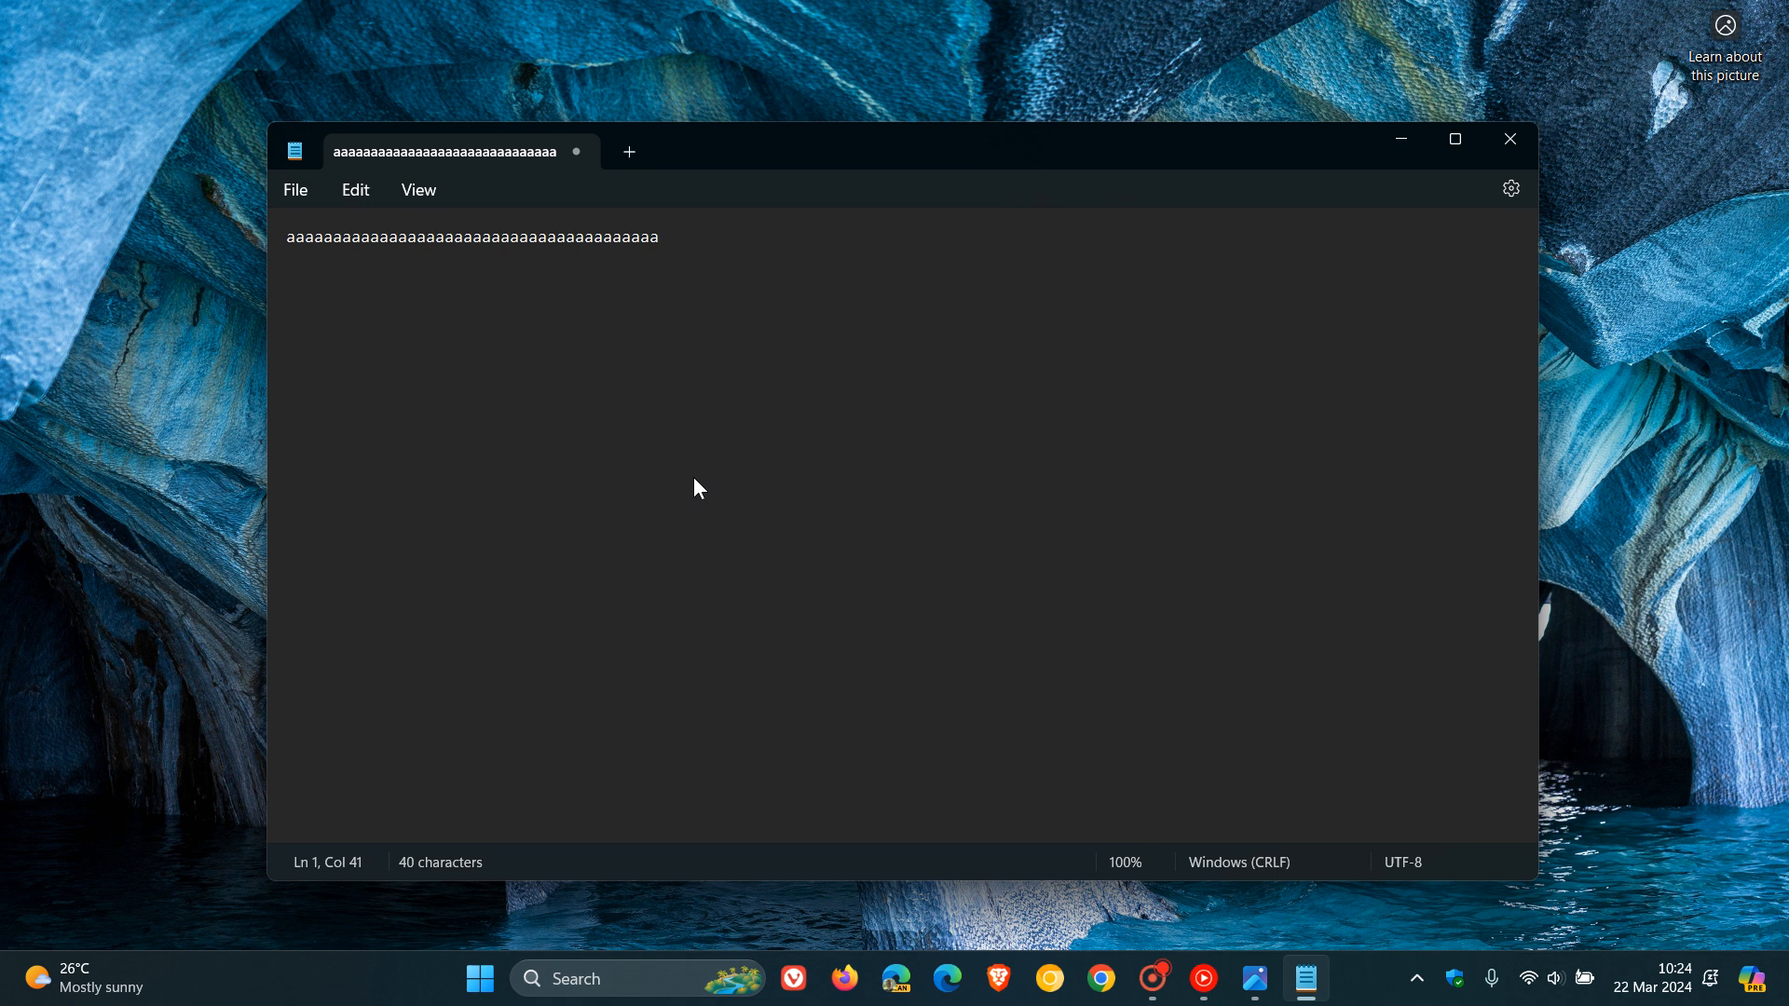
{"action": "mouse_move", "coordinate": [1085, 618]}
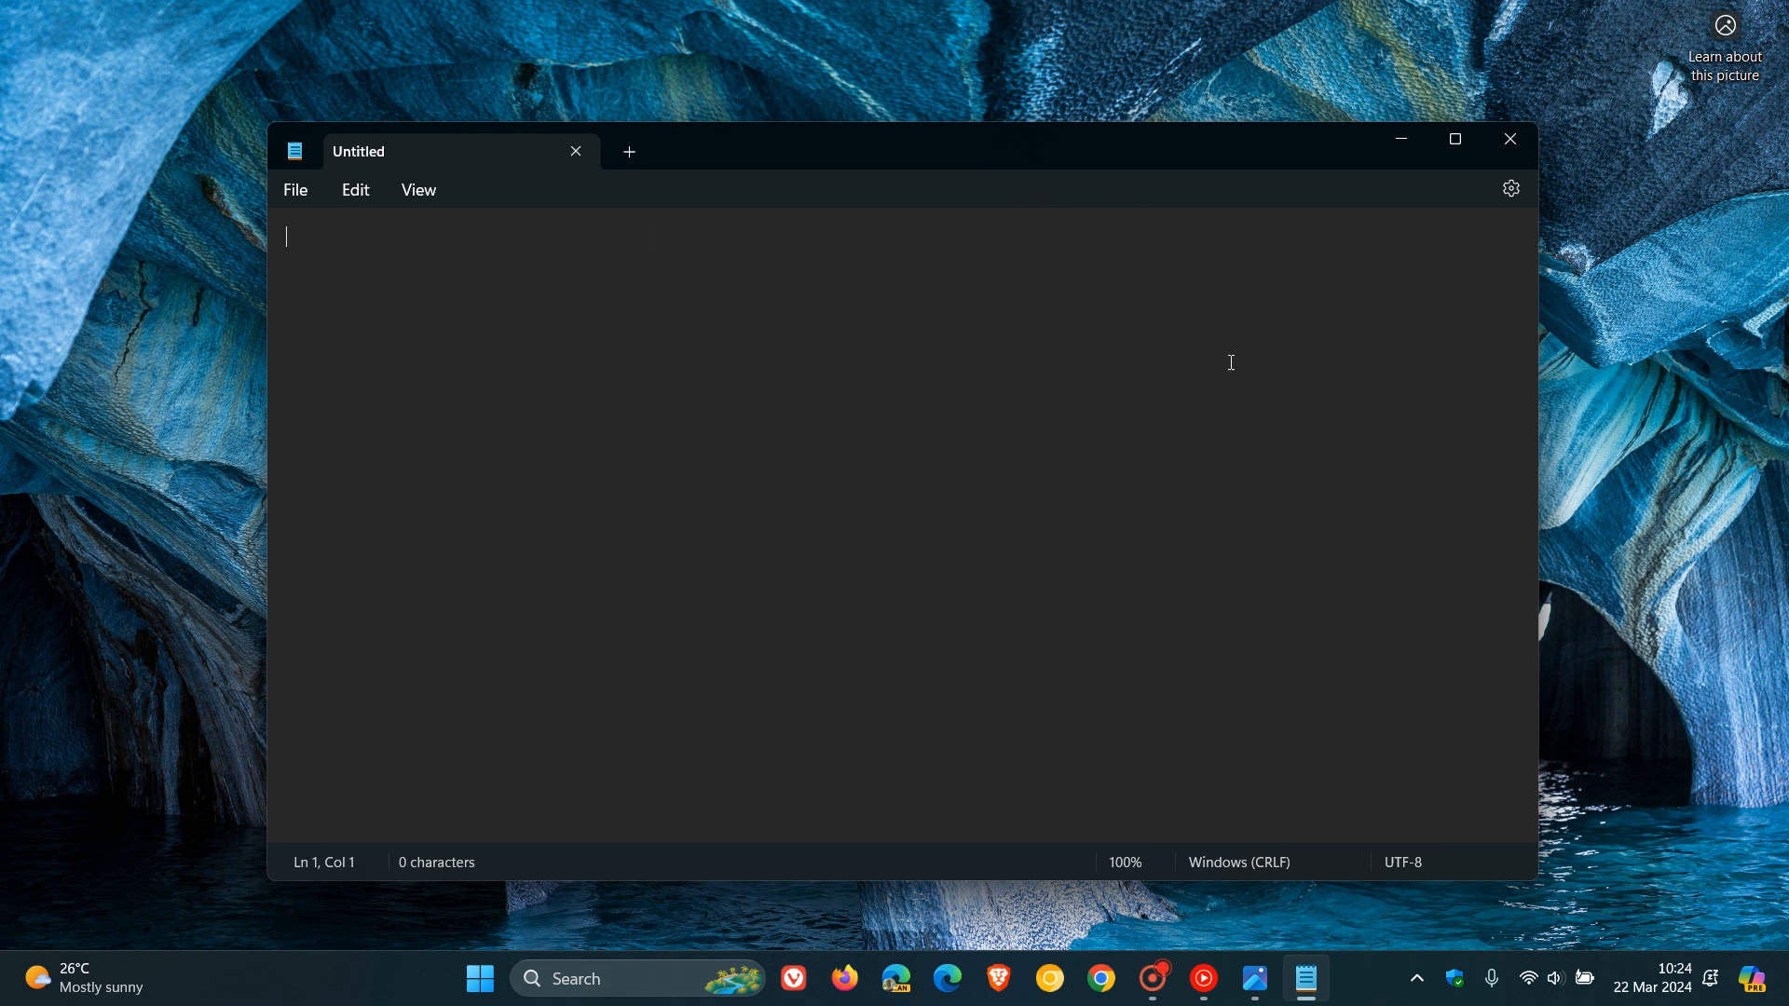
{"action": "mouse_move", "coordinate": [1206, 423]}
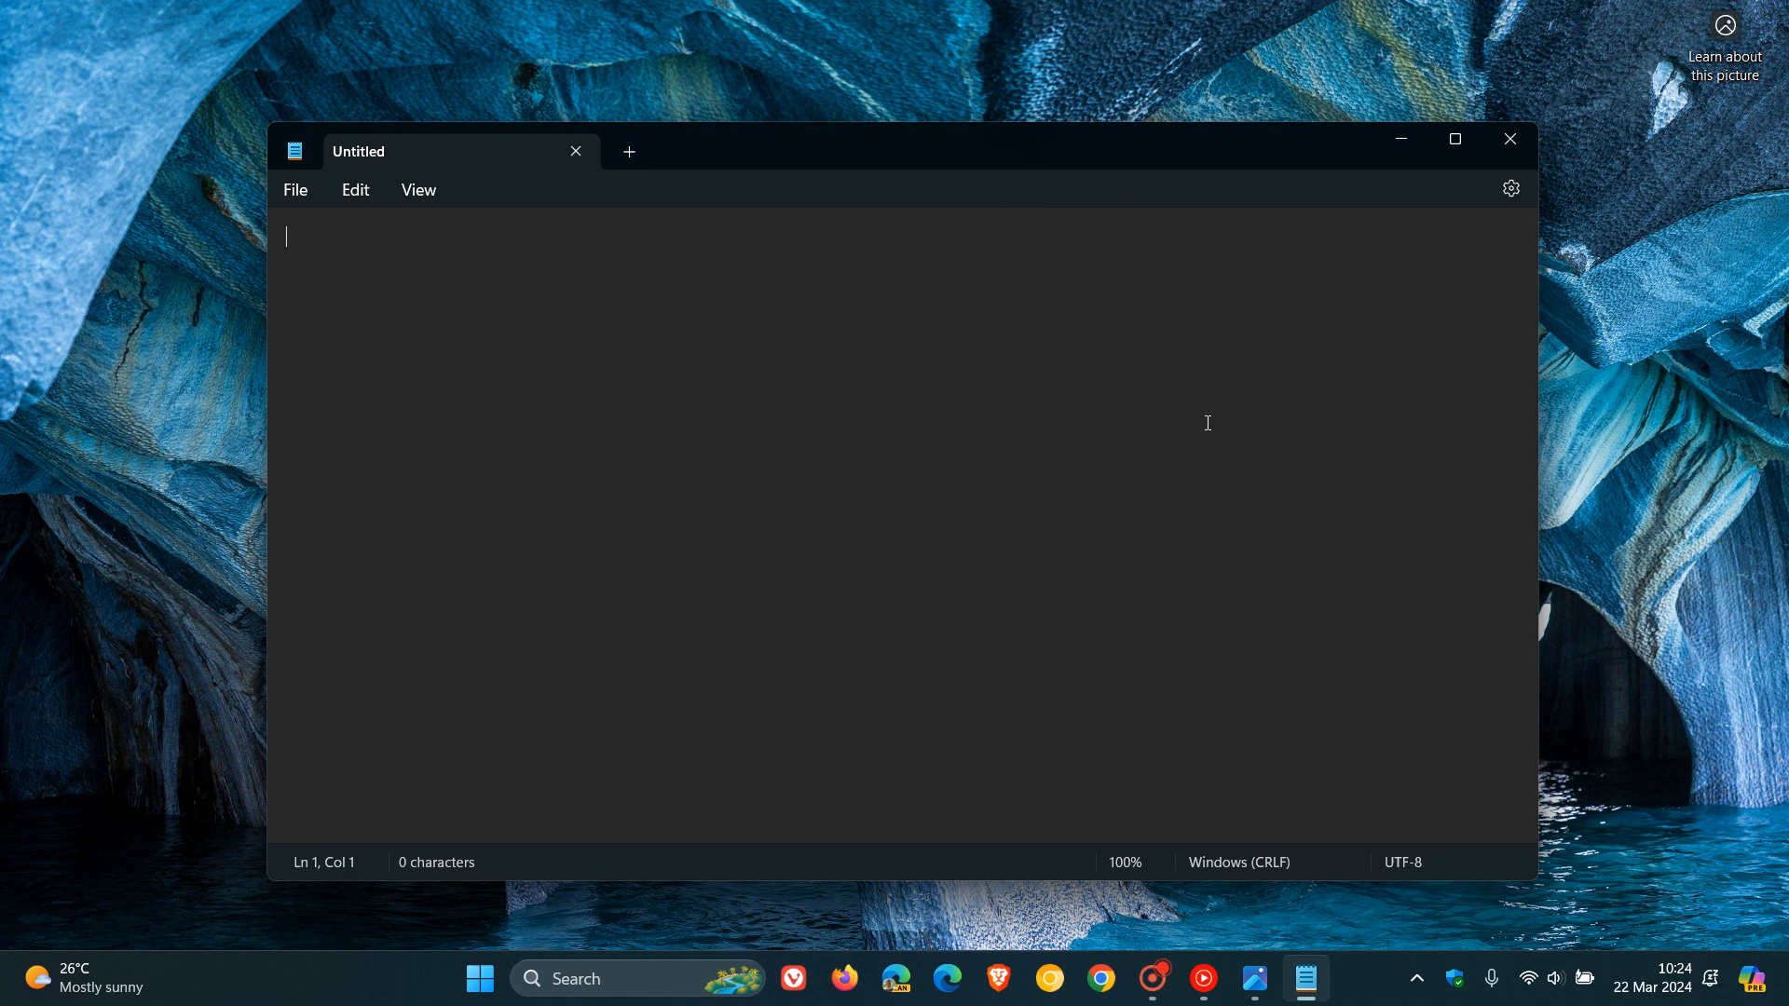